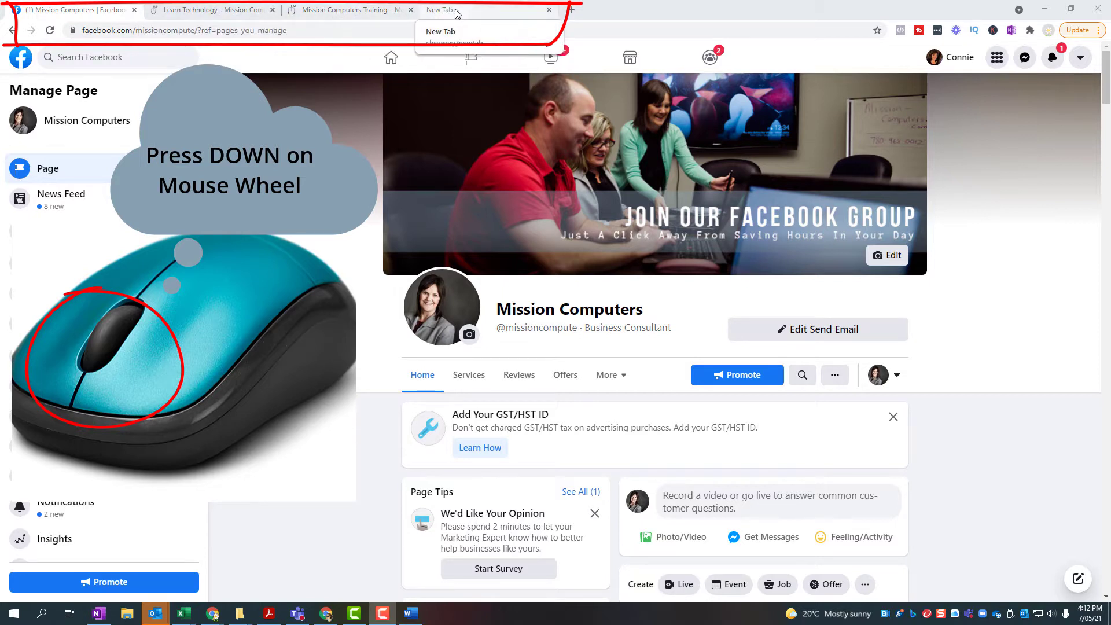
Step: Close the blank new page and the Mission Blog page, then return to the Facebook business page
click(549, 11)
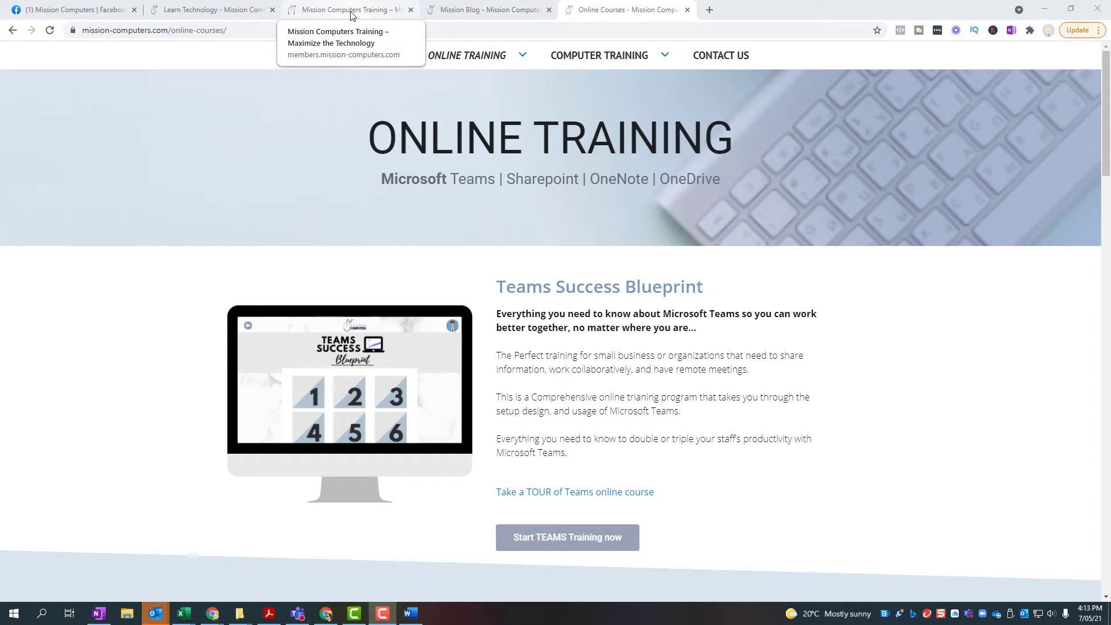
mouse_move(488, 10)
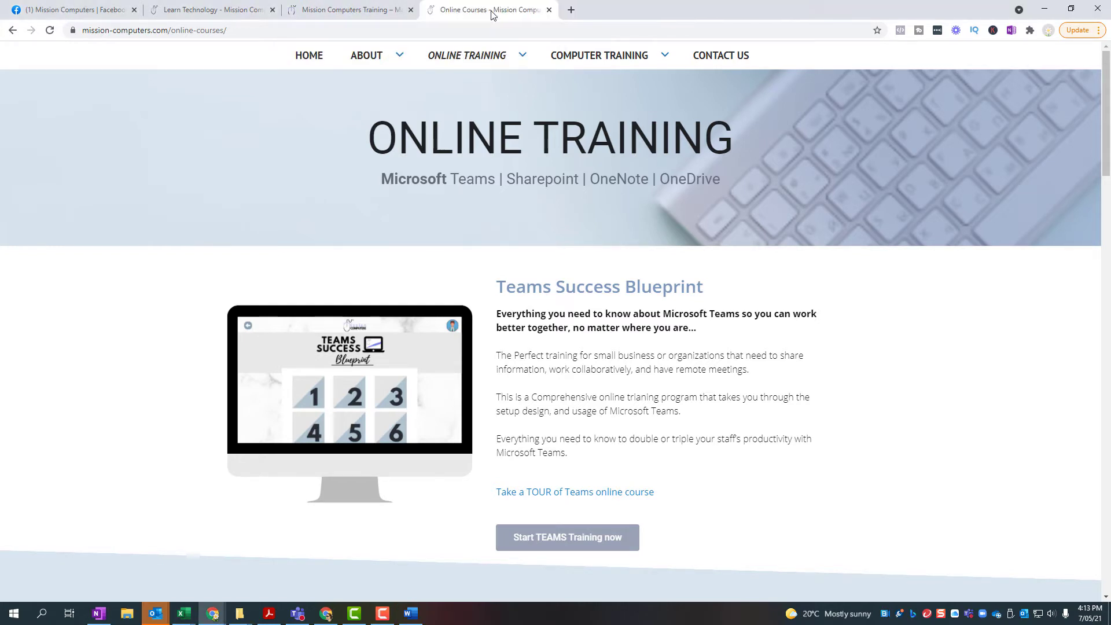
click(599, 56)
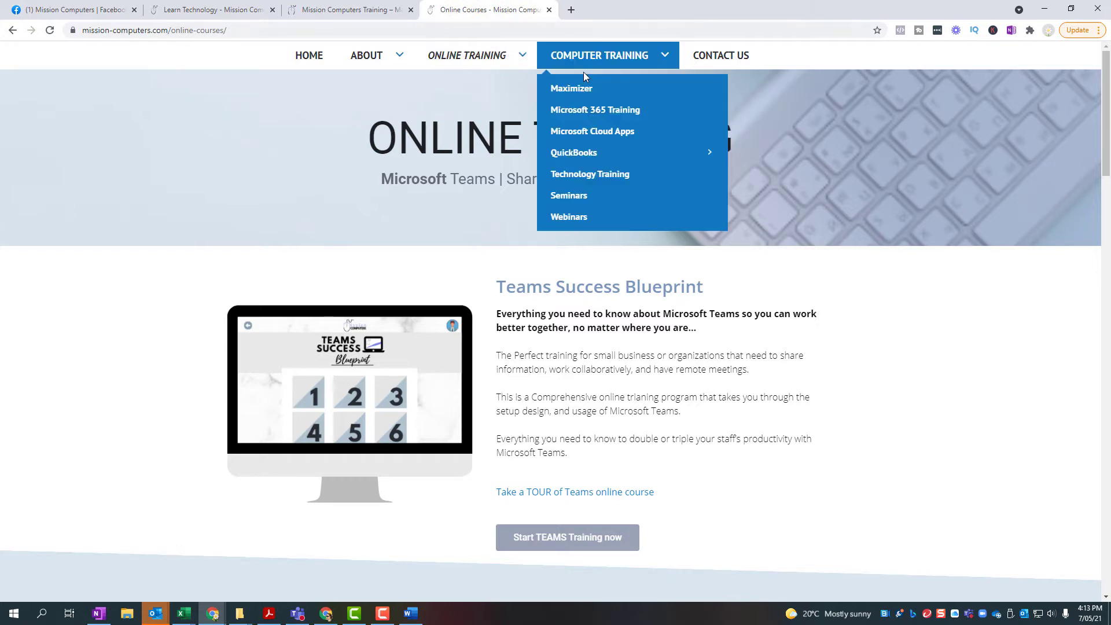
click(71, 10)
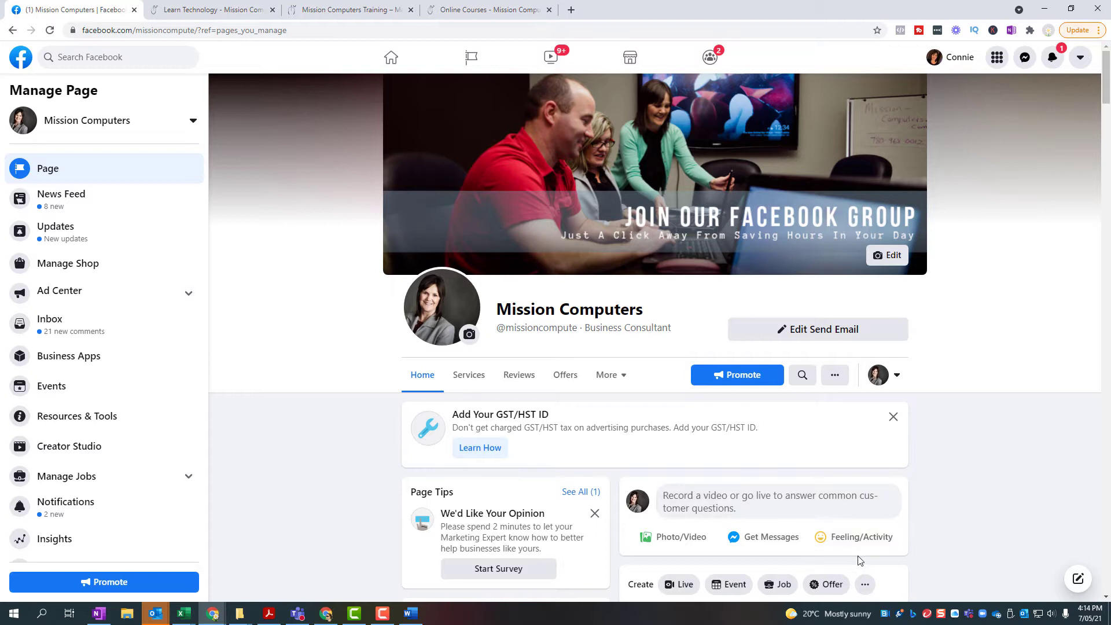
mouse_move(1000, 585)
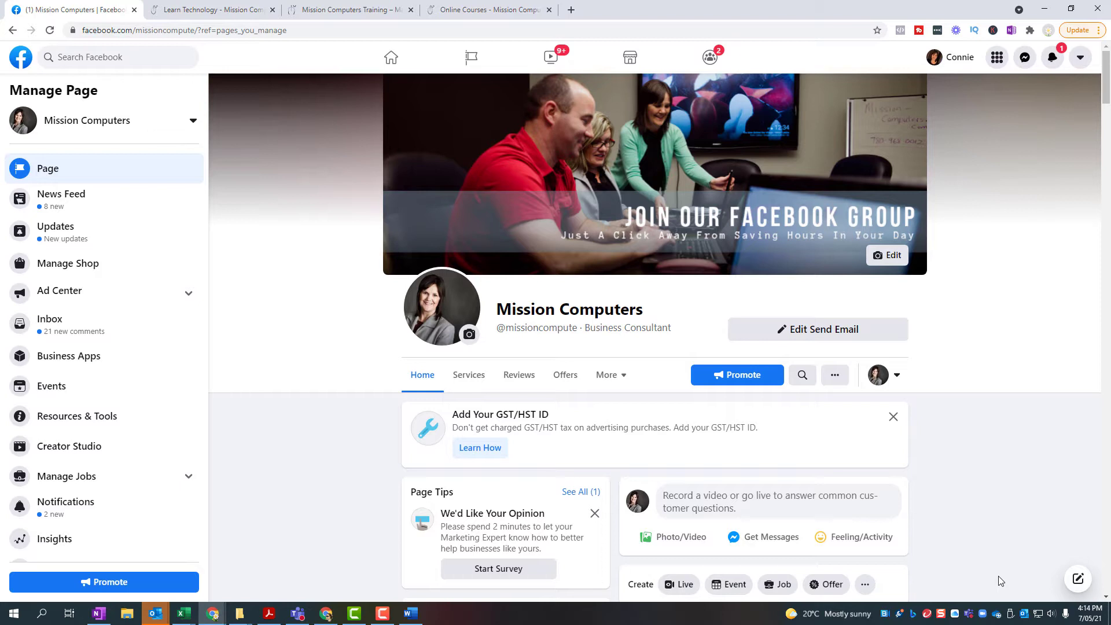
mouse_move(938, 439)
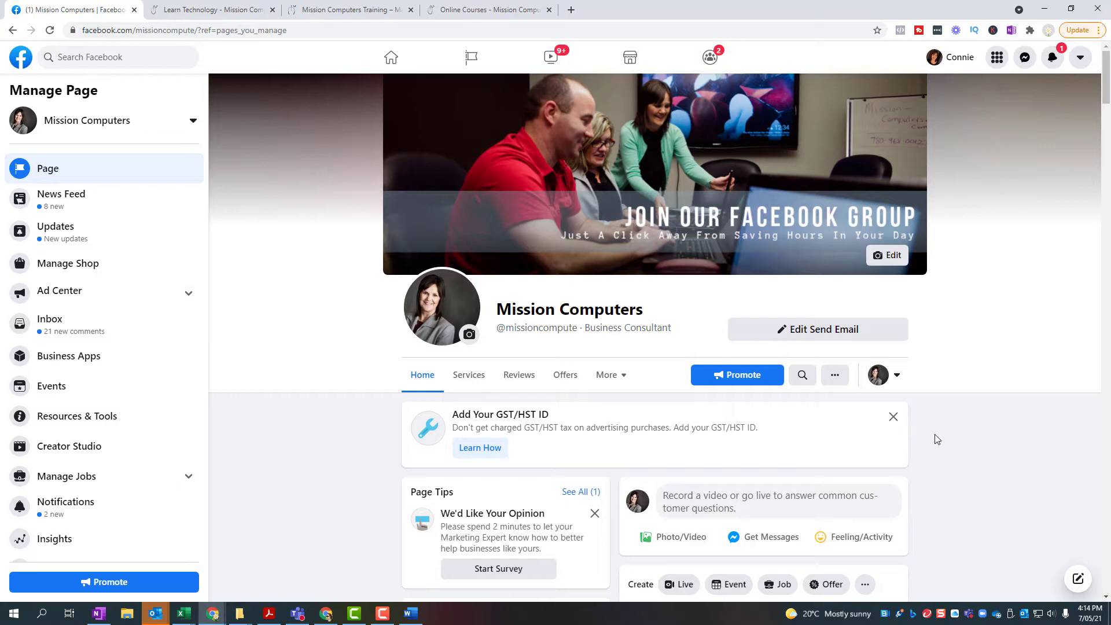
Step: Auto-scroll the Mission Computers feed down past the Videos and Page Transparency sections to older posts
scroll(down, 3)
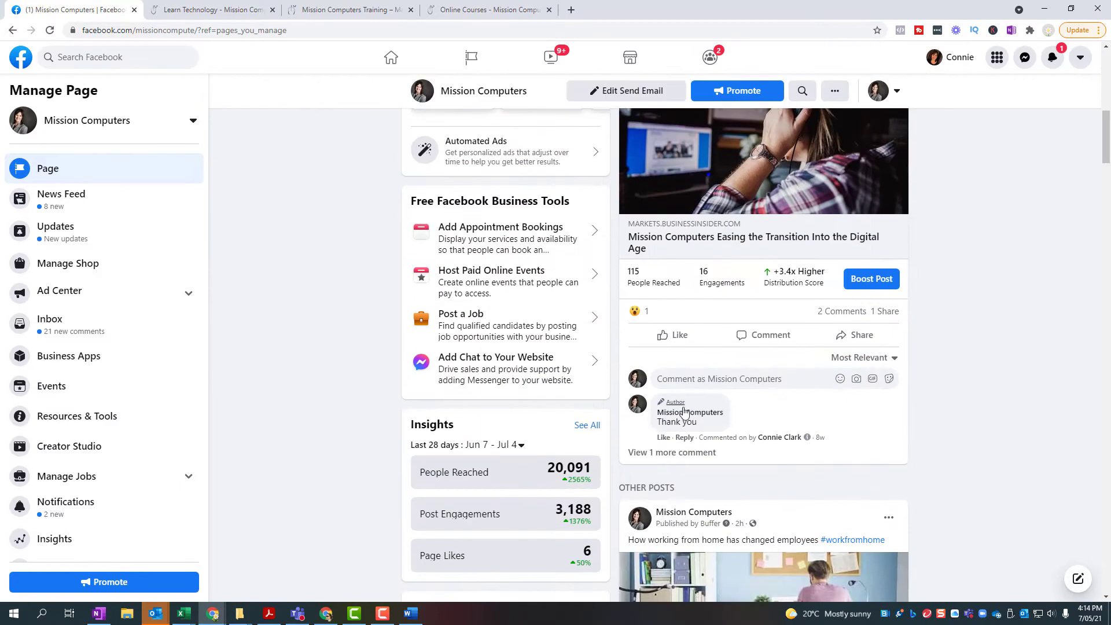
scroll(down, 3)
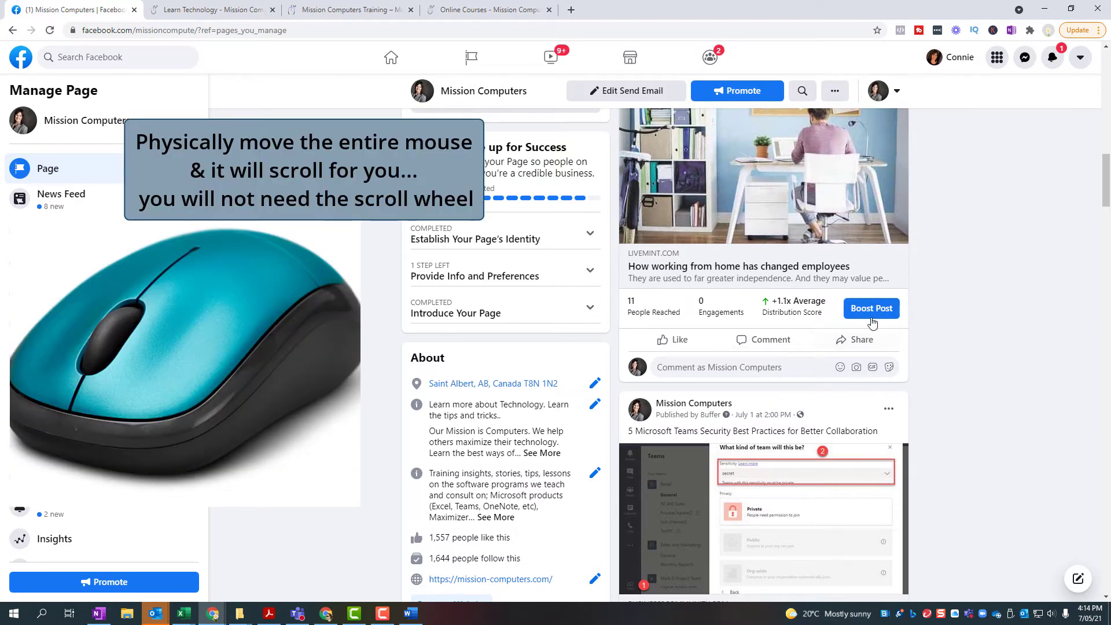
mouse_move(888, 367)
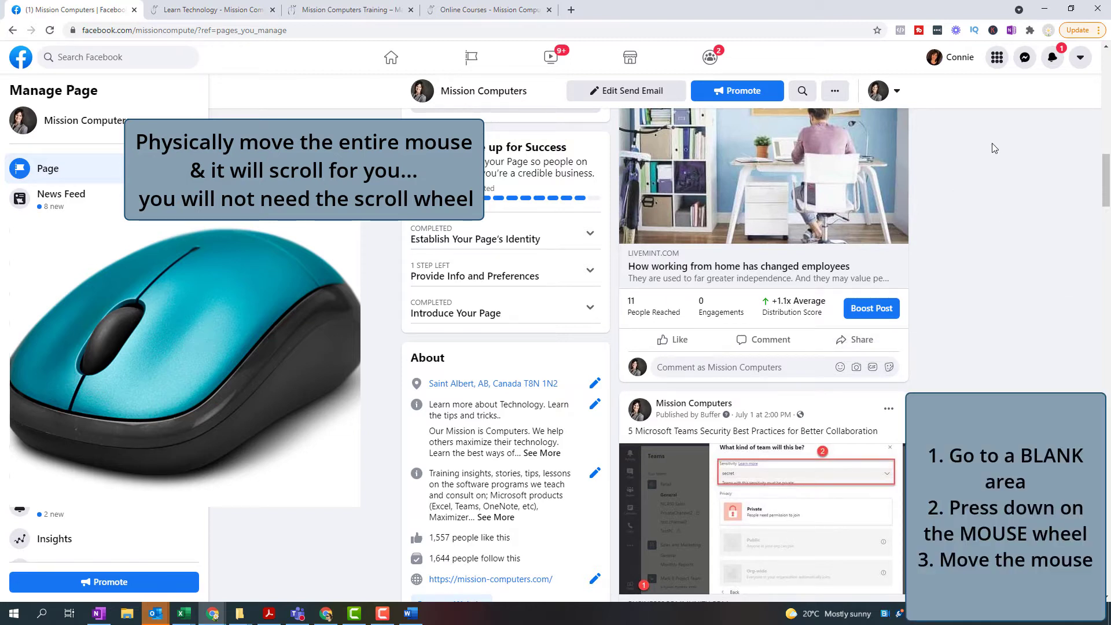
mouse_move(368, 267)
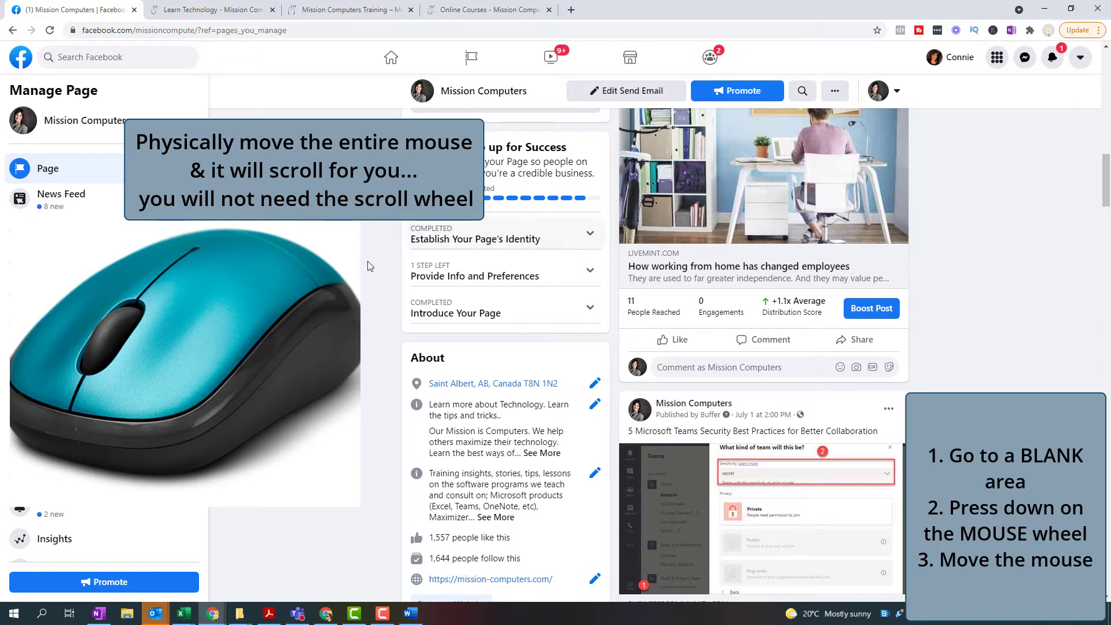
mouse_move(1040, 200)
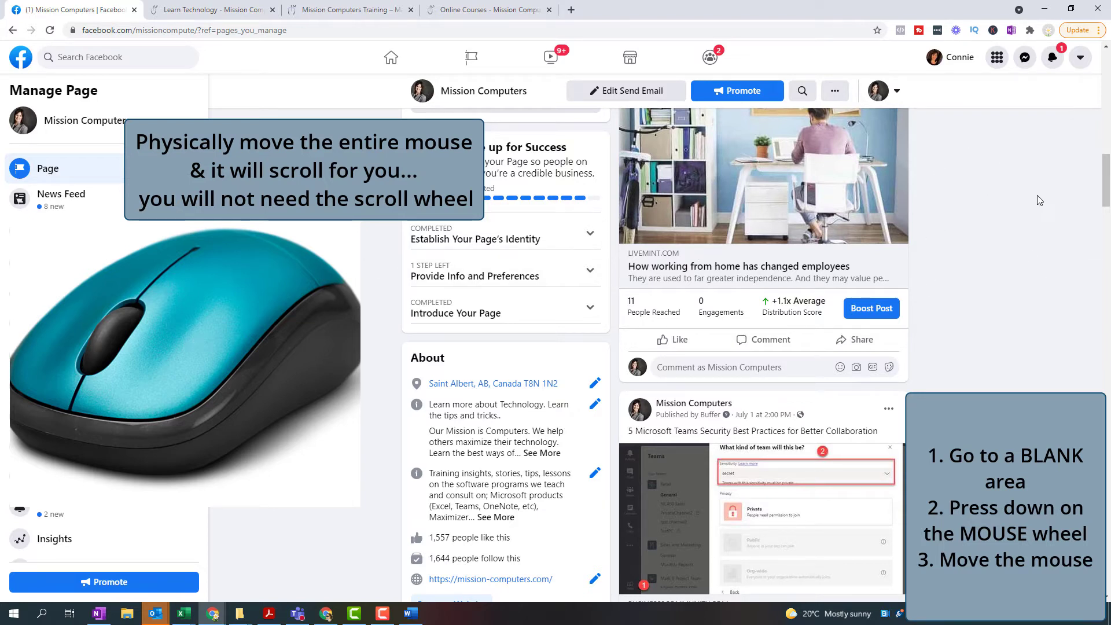
mouse_move(962, 209)
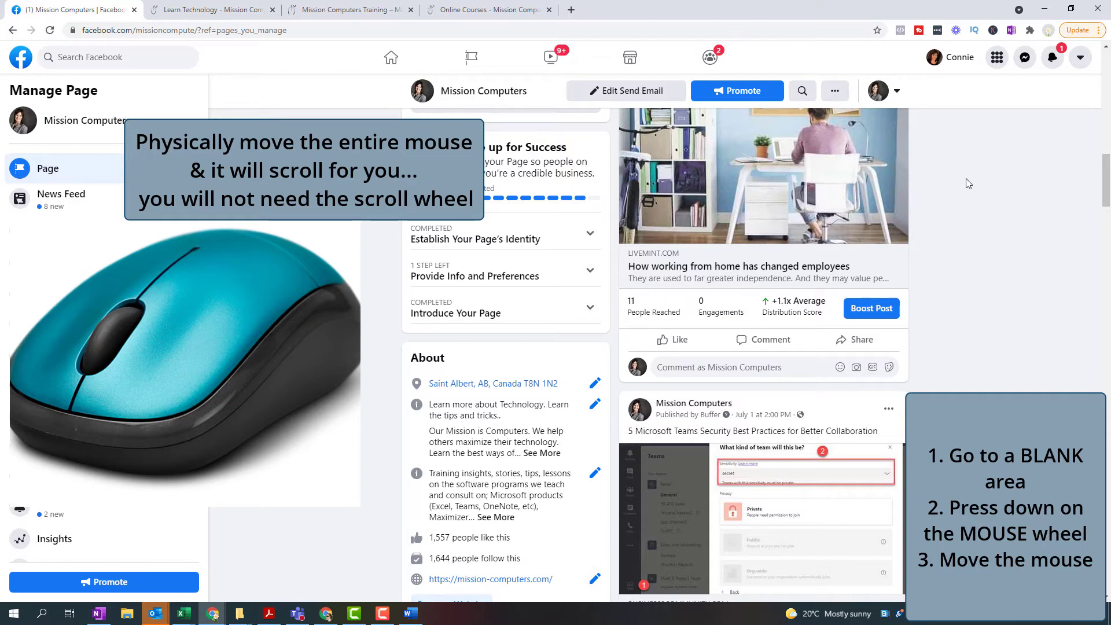
mouse_move(995, 181)
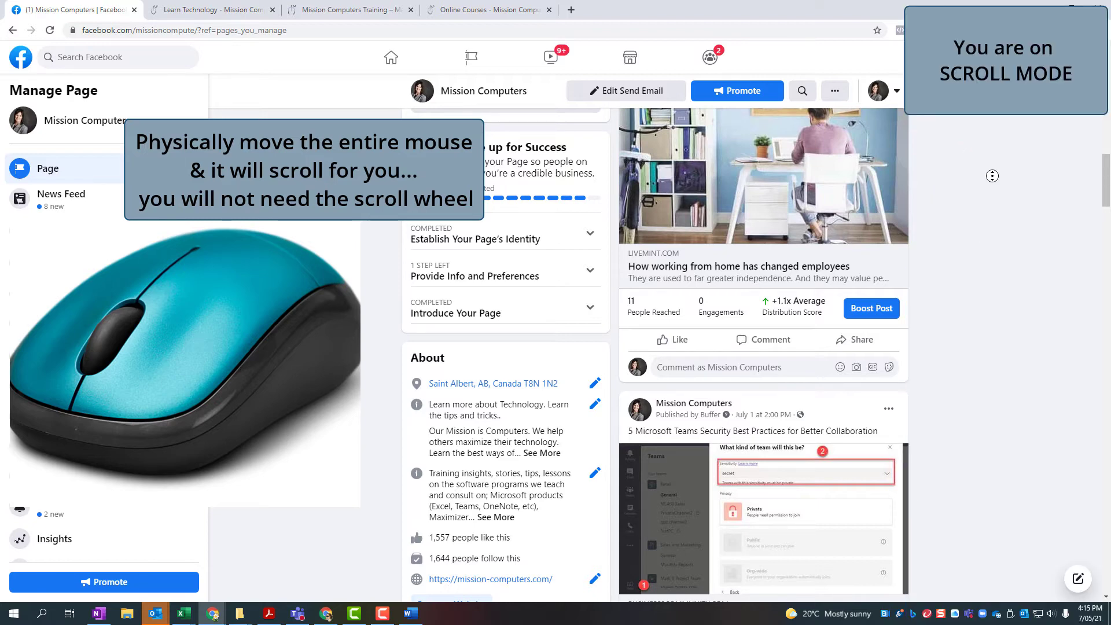
scroll(down, 3)
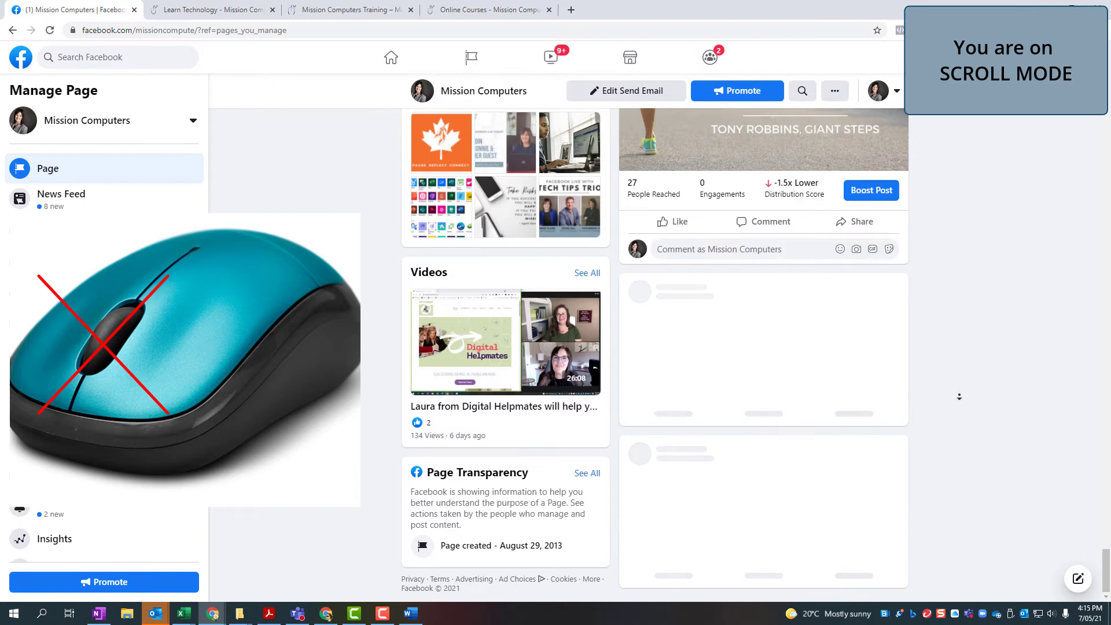
scroll(down, 3)
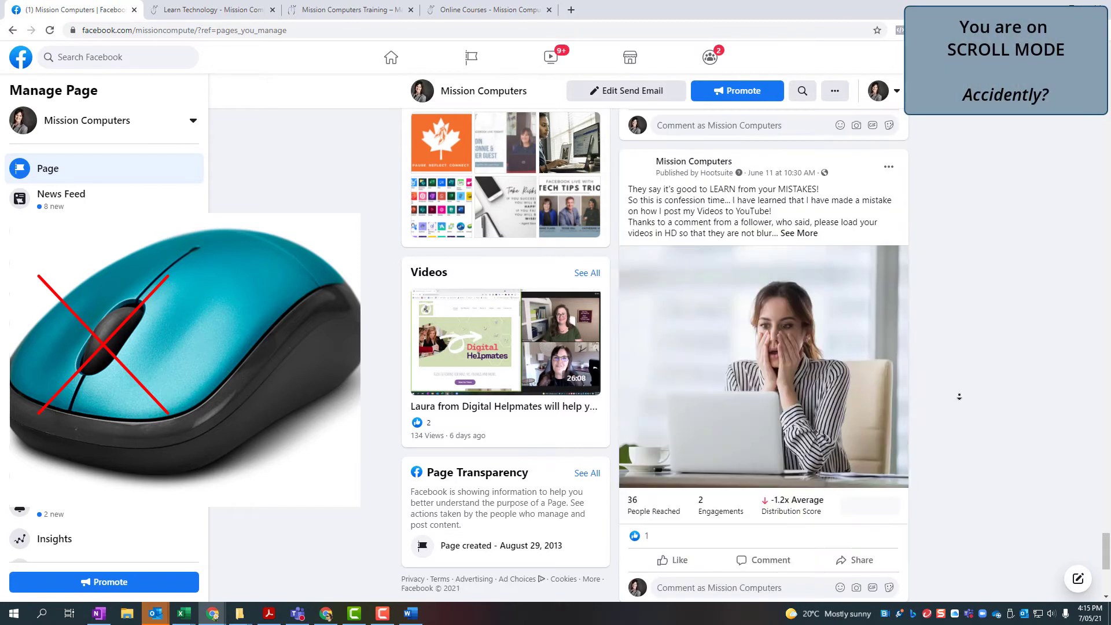
scroll(down, 3)
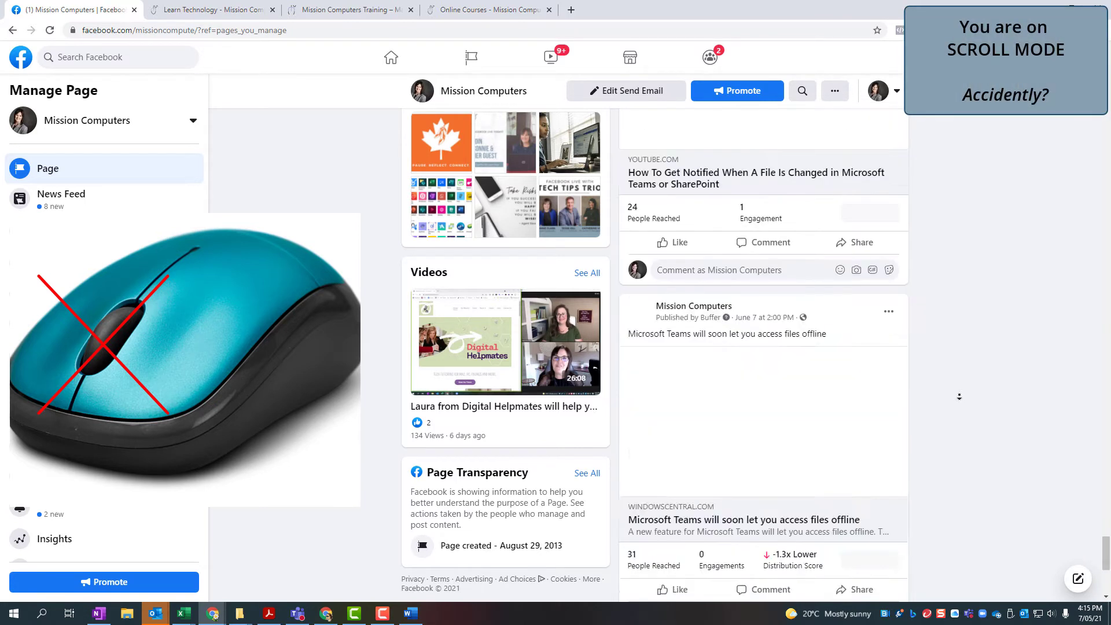
scroll(down, 3)
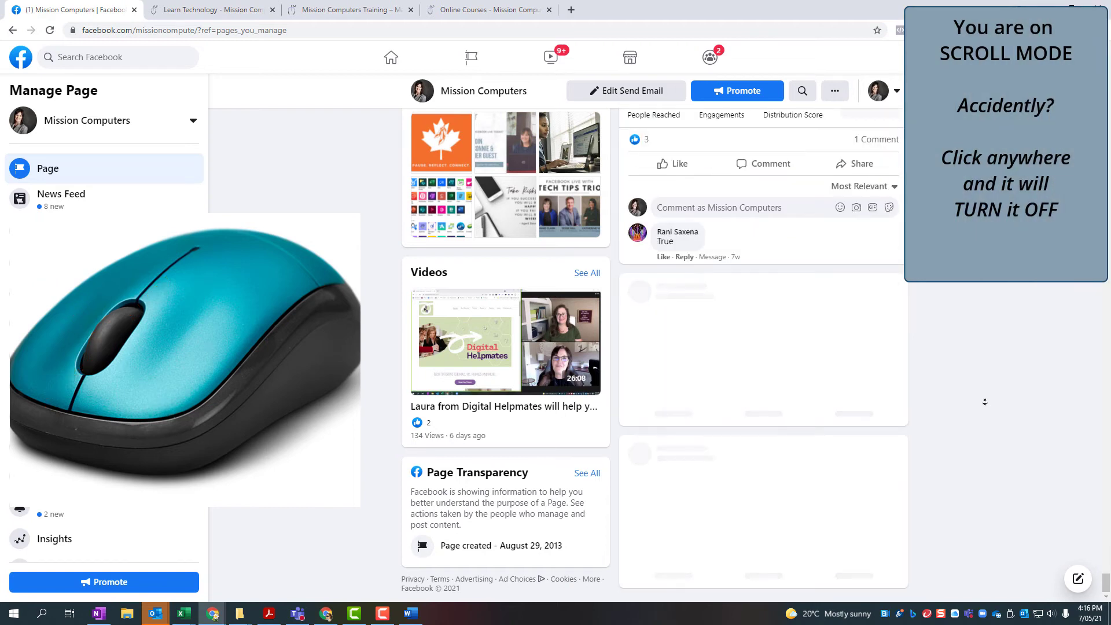
scroll(down, 3)
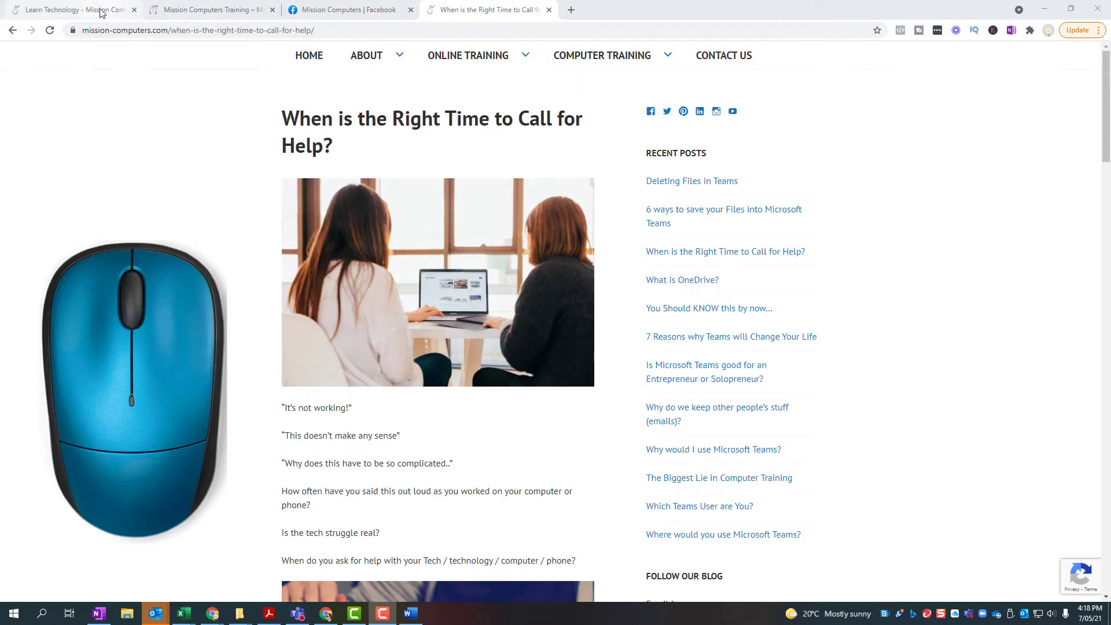
Step: Cycle through the training portal, Facebook and blog article pages
click(308, 55)
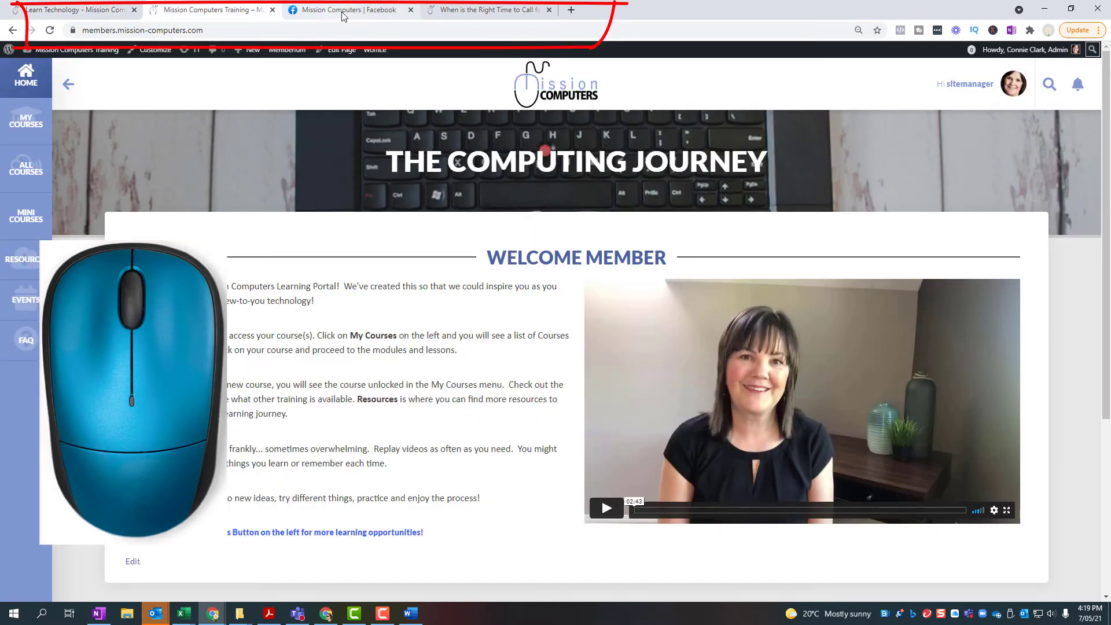
click(347, 10)
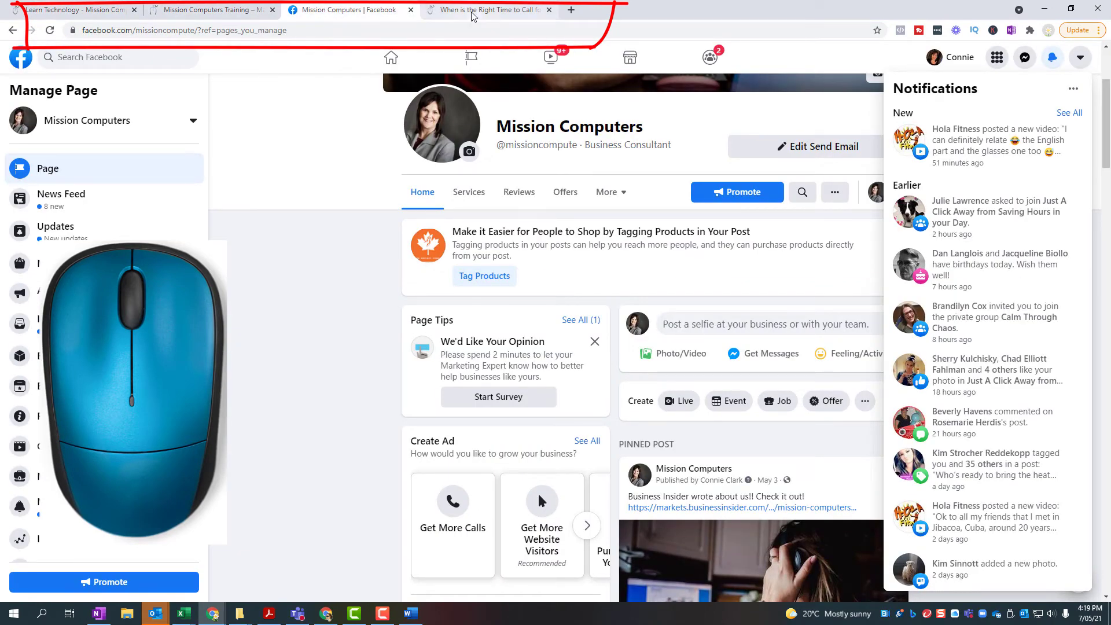
click(487, 11)
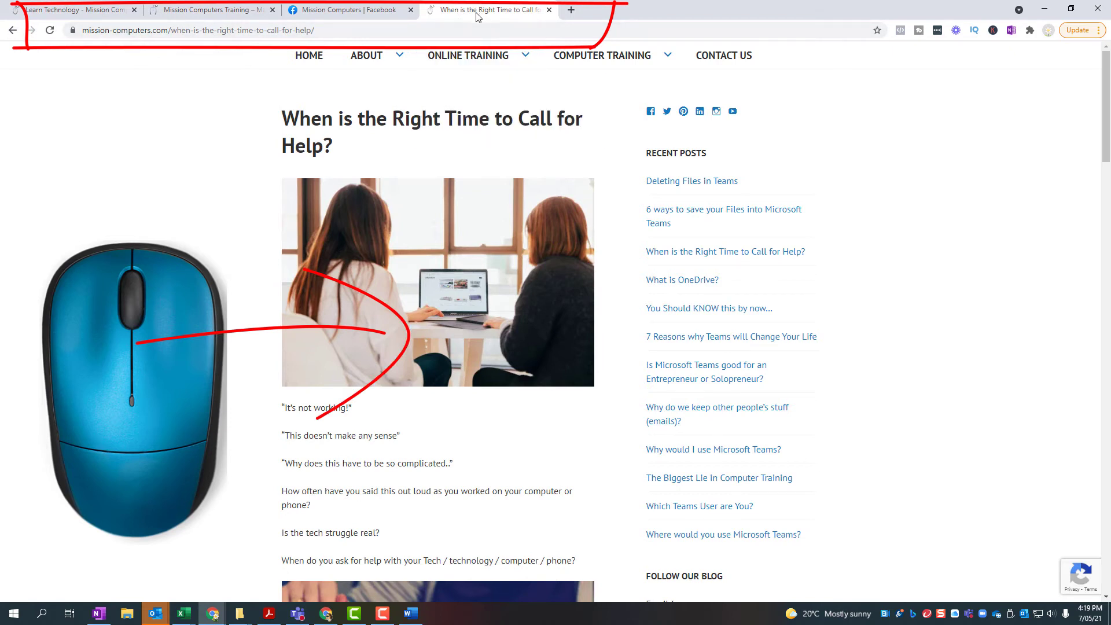
Step: Close the blog article and the Facebook page with wheel tilts, leaving the Welcome Member page
click(548, 11)
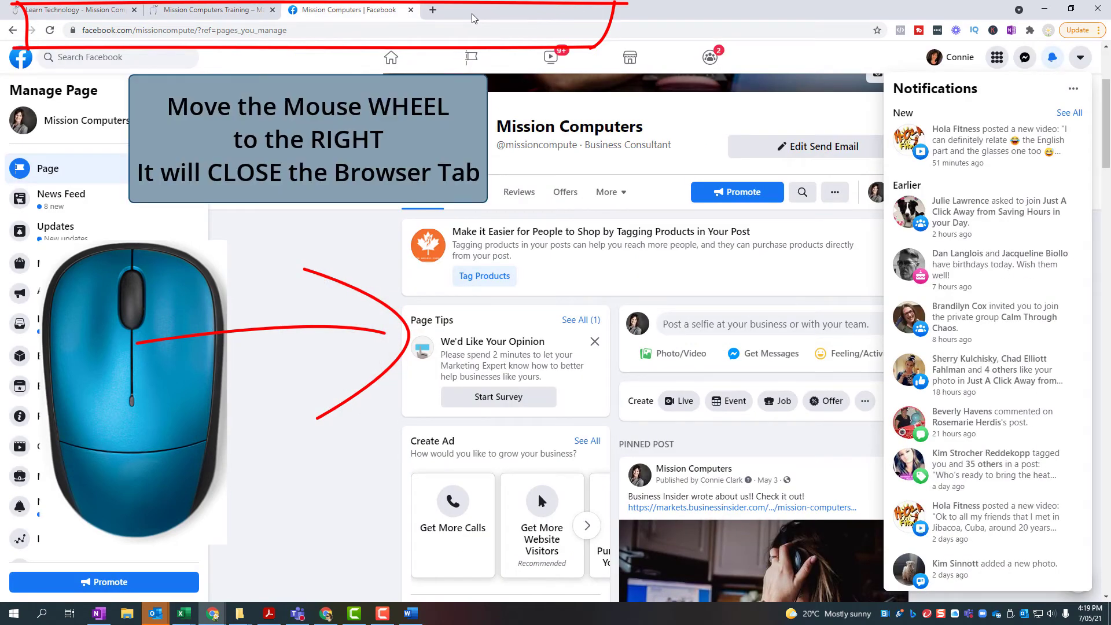
mouse_move(467, 20)
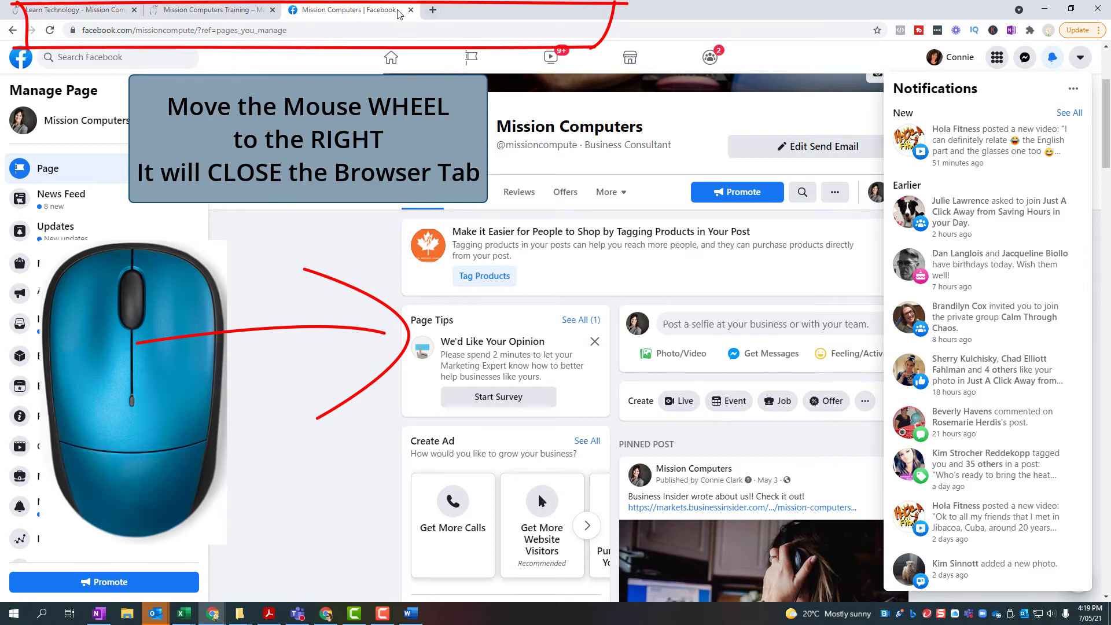
click(411, 10)
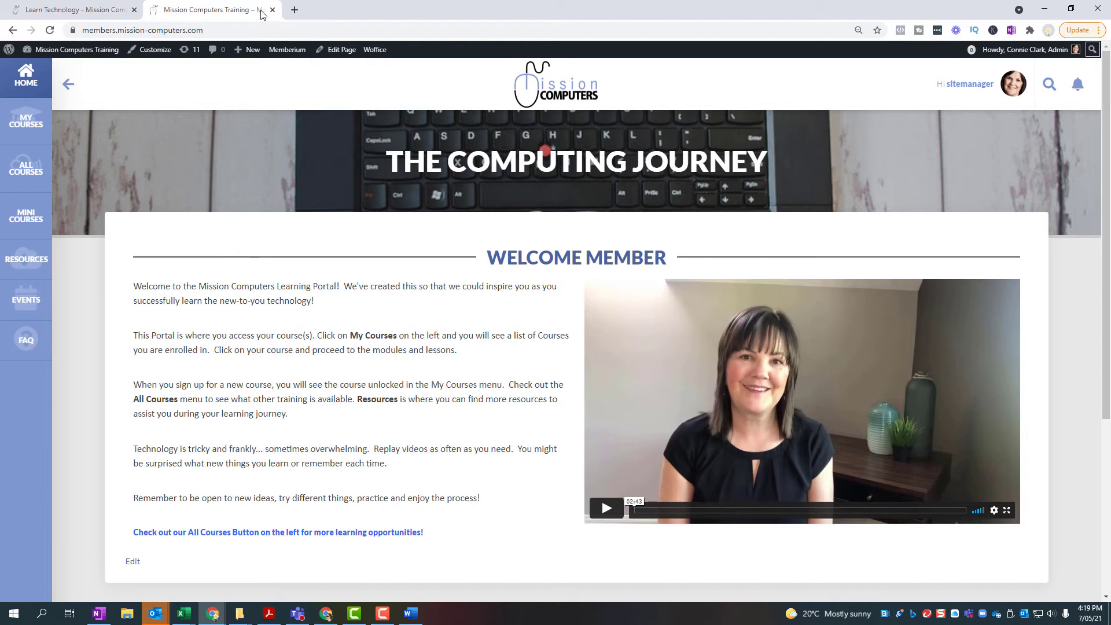
mouse_move(333, 12)
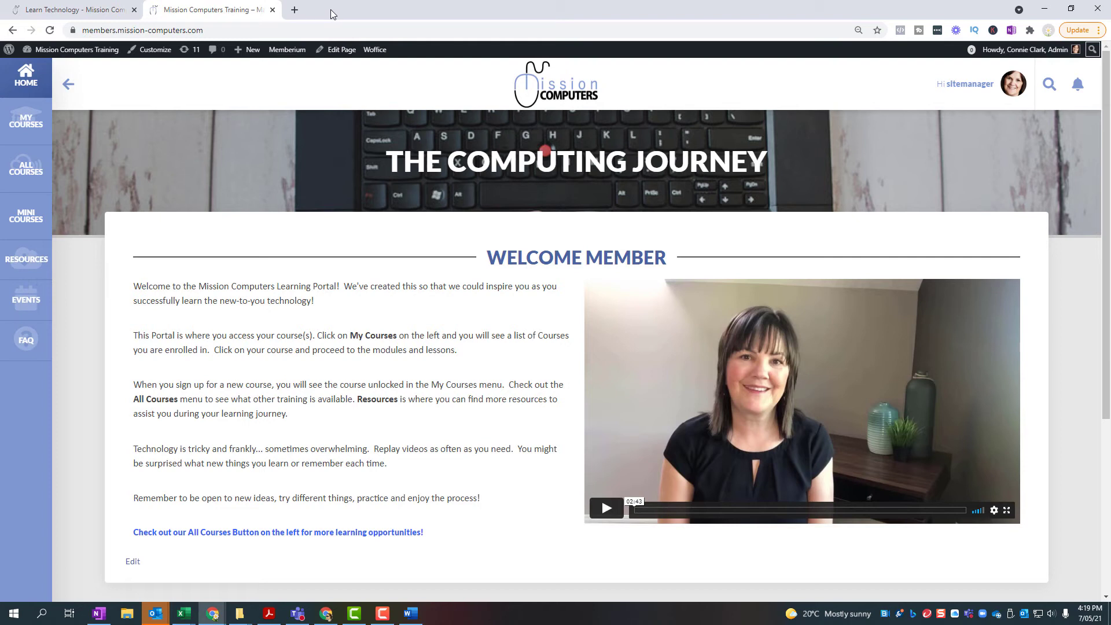
mouse_move(313, 24)
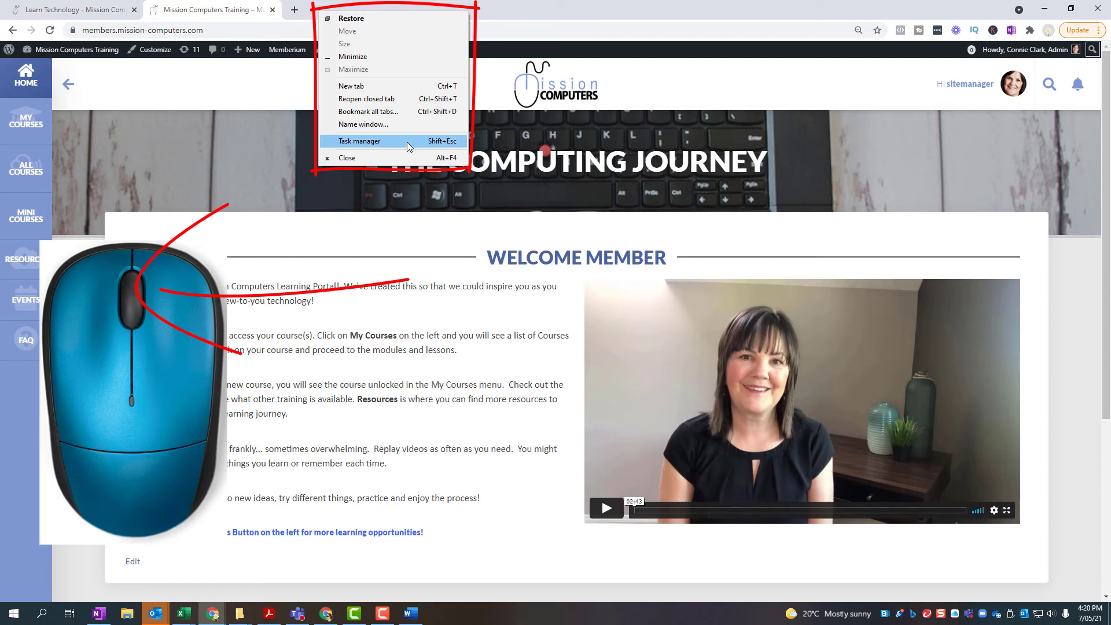
mouse_move(363, 125)
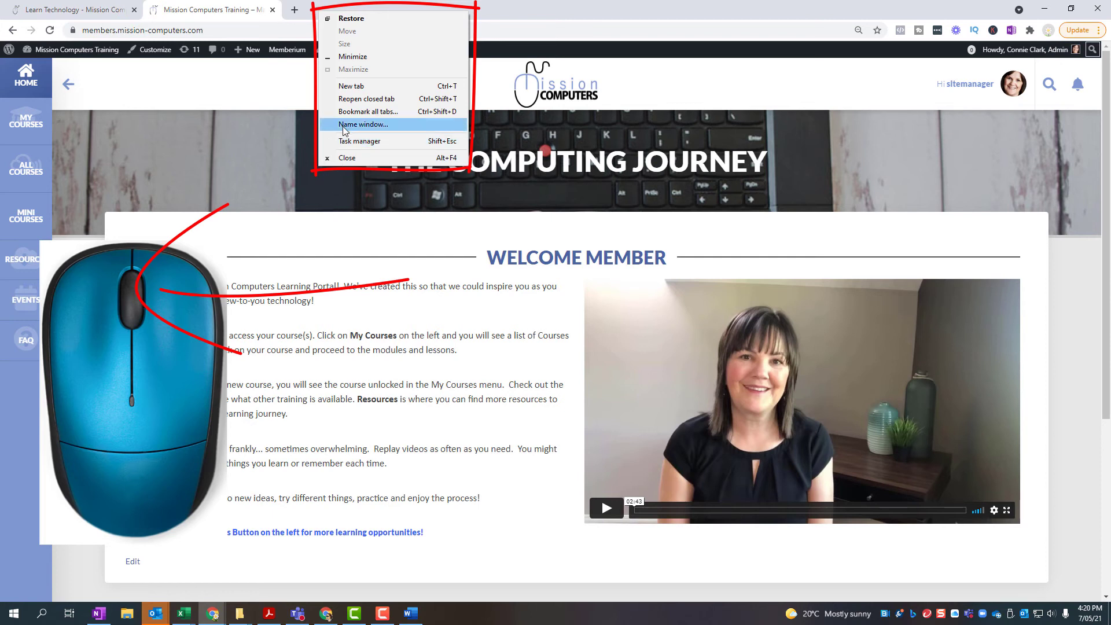
mouse_move(383, 343)
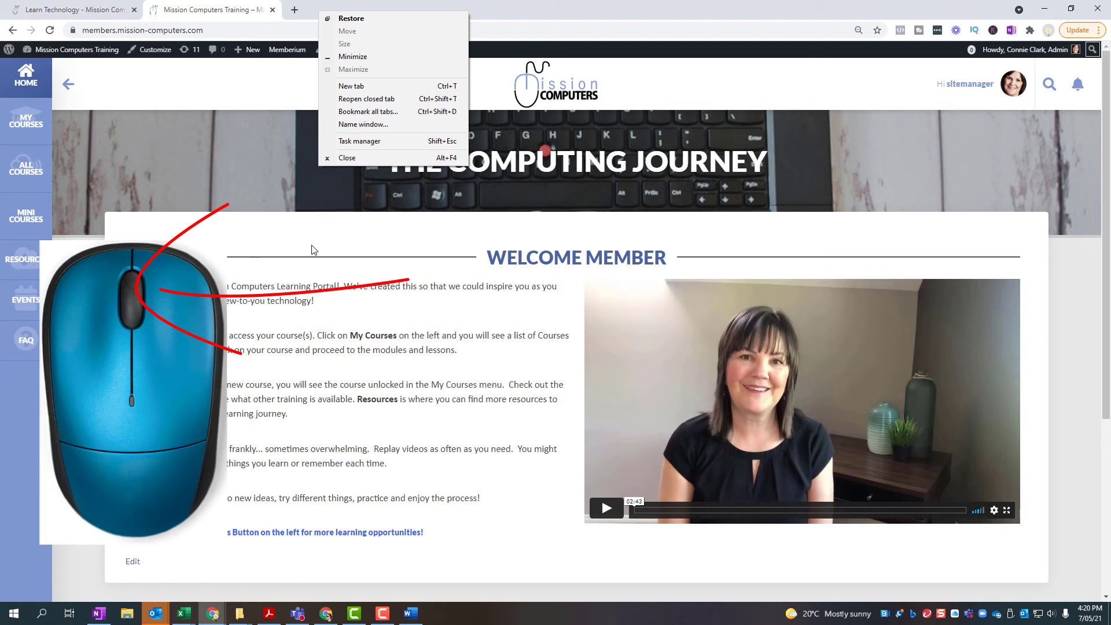
mouse_move(301, 238)
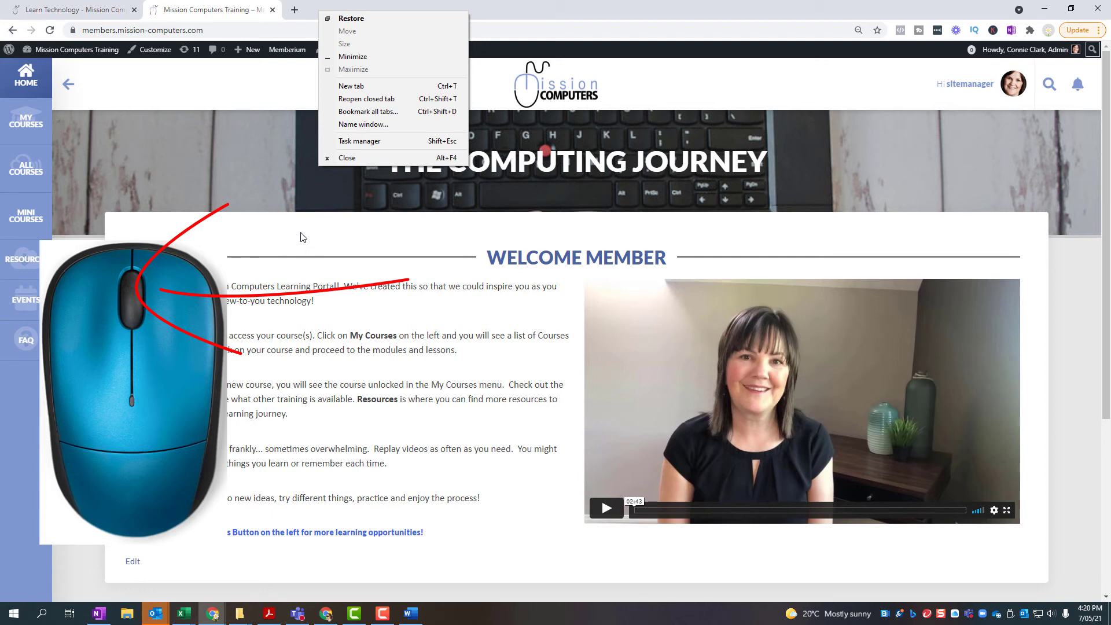
mouse_move(282, 224)
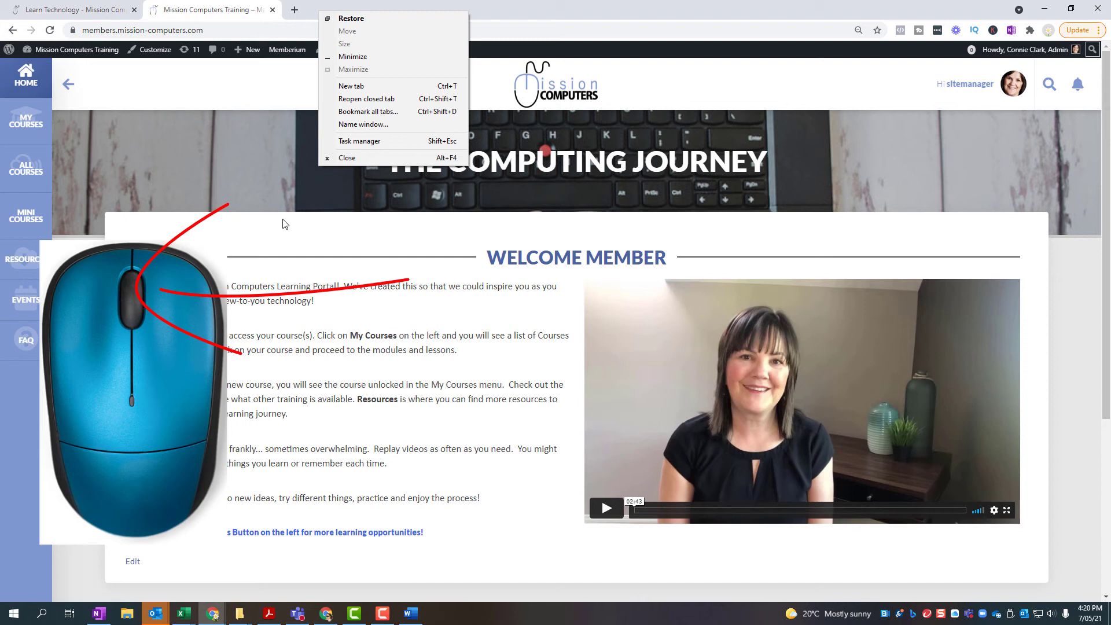
mouse_move(288, 244)
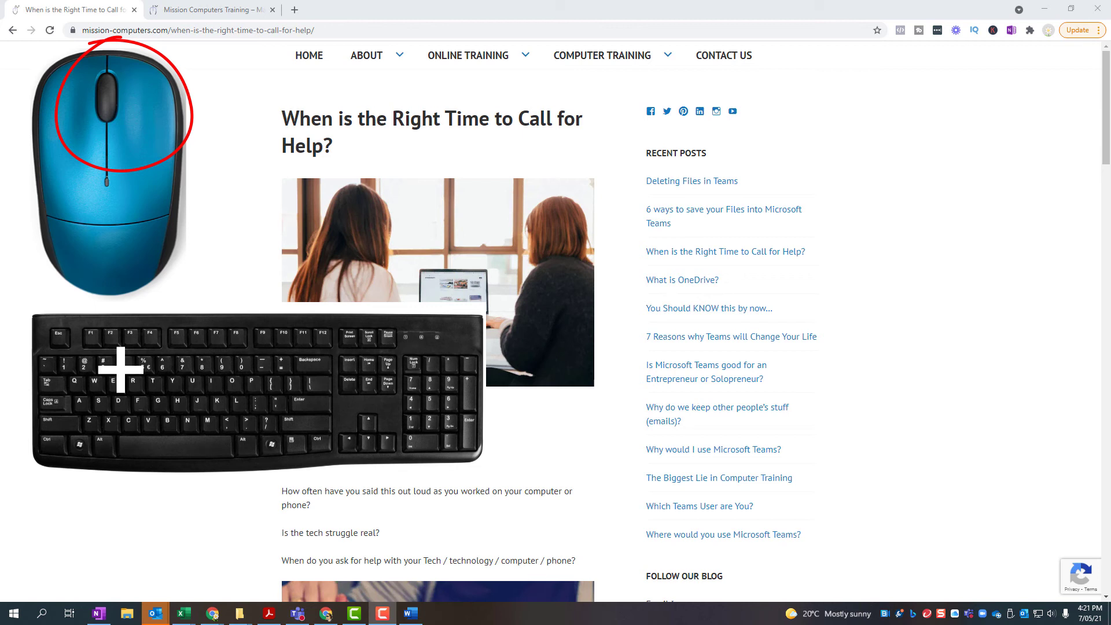
Step: Zoom the blog article out to 75% with Ctrl+wheel and scroll past the follow-the-blog signup
scroll(down, 3)
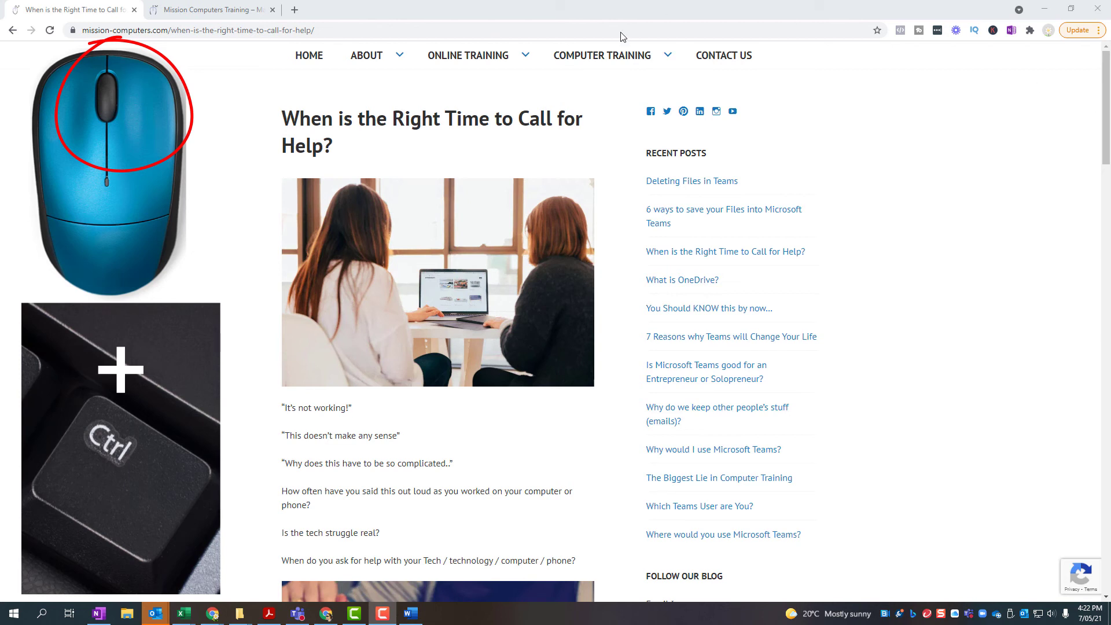
scroll(down, 3)
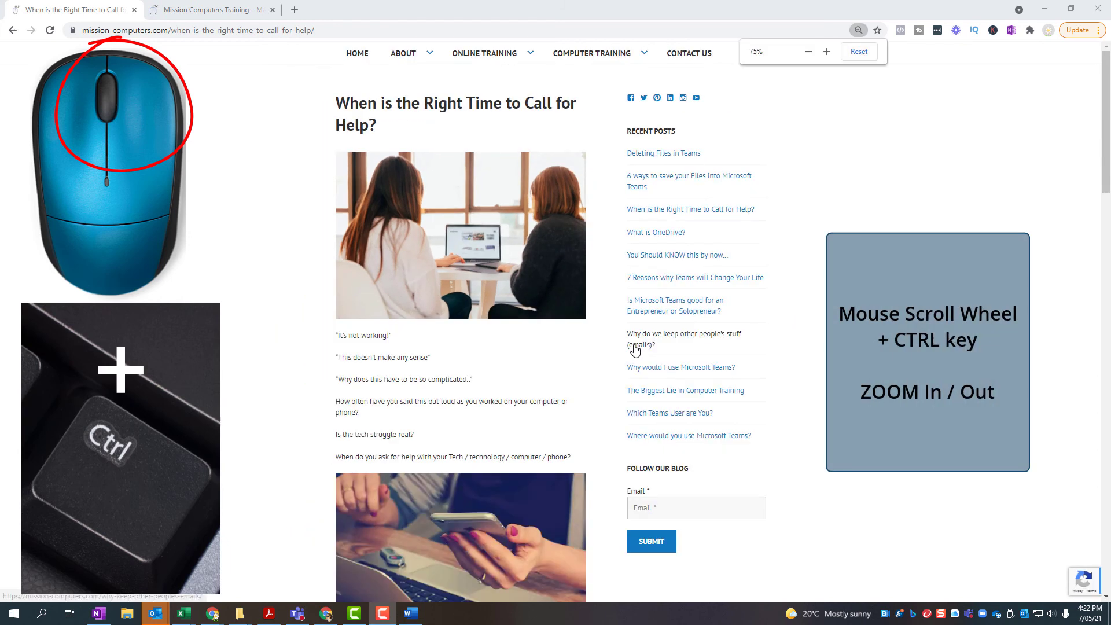
scroll(down, 3)
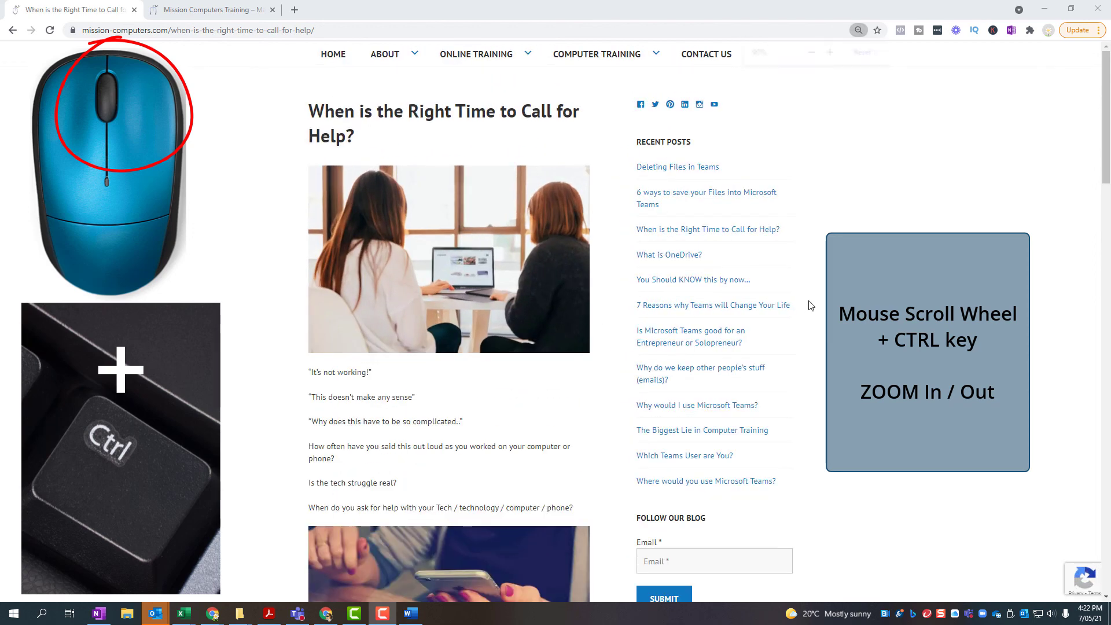
scroll(down, 3)
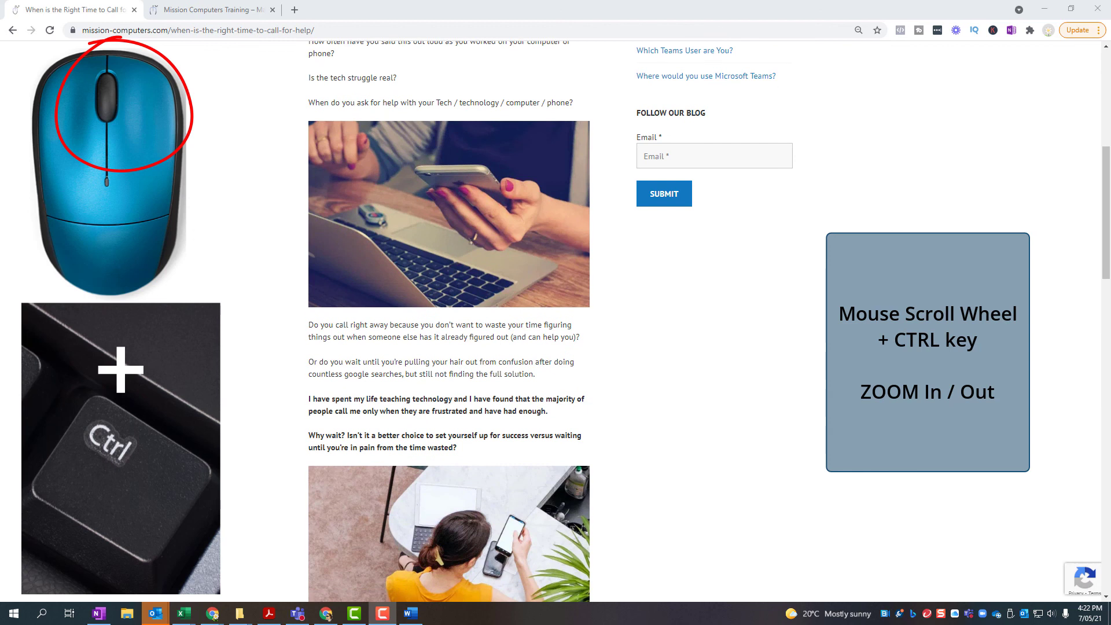